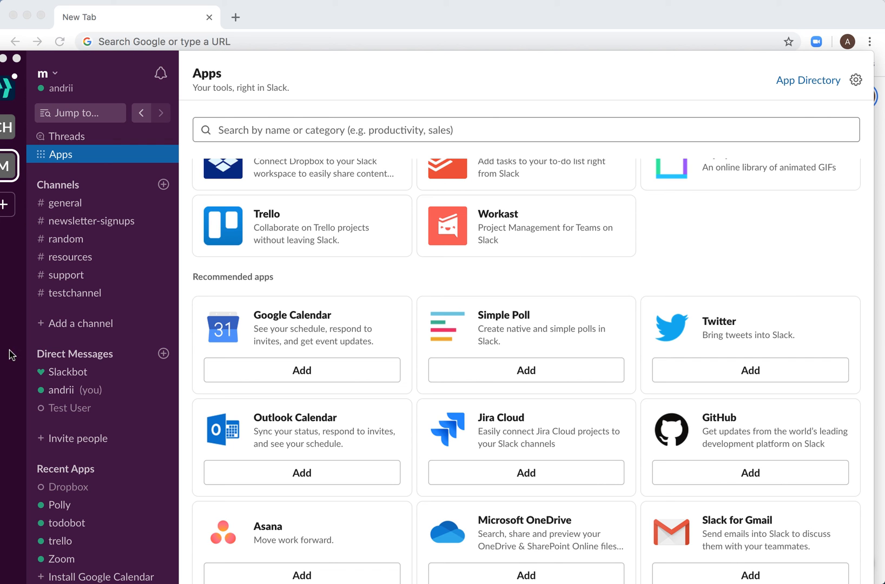
- Search the workspace's available apps for 'twitt' to find the Twitter app
click(525, 130)
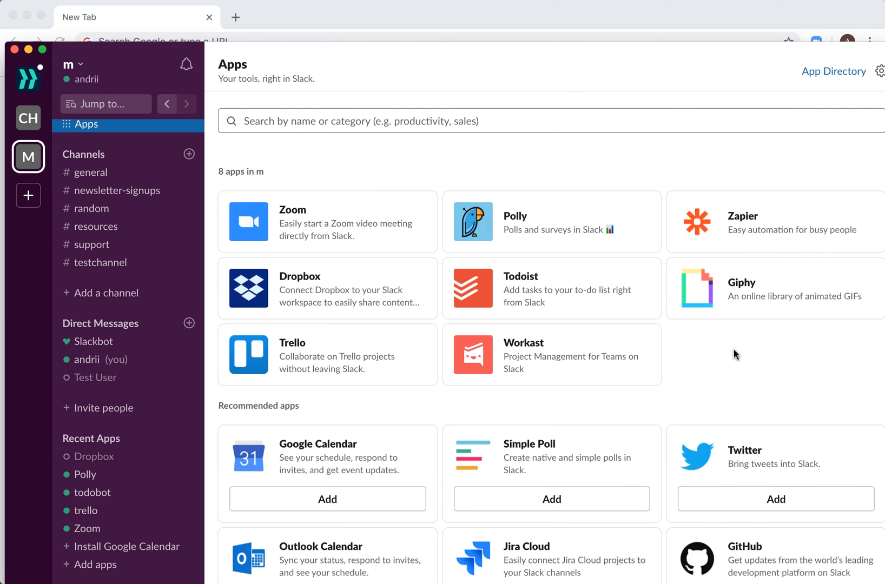
click(551, 121)
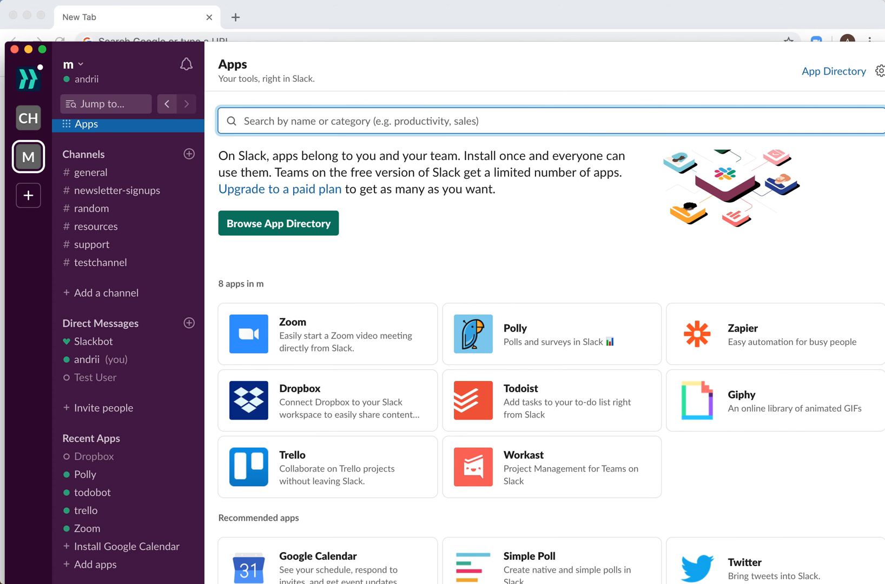
text(twitt)
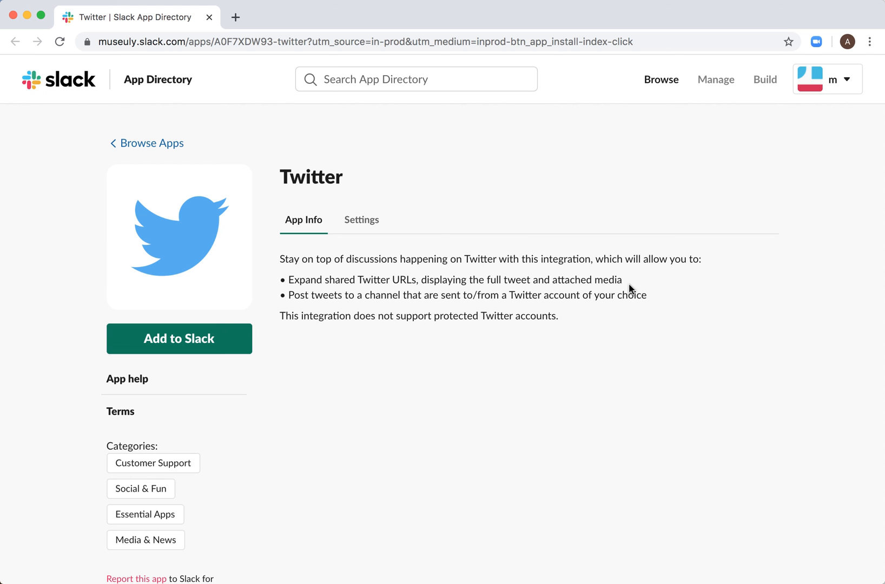
mouse_move(551, 292)
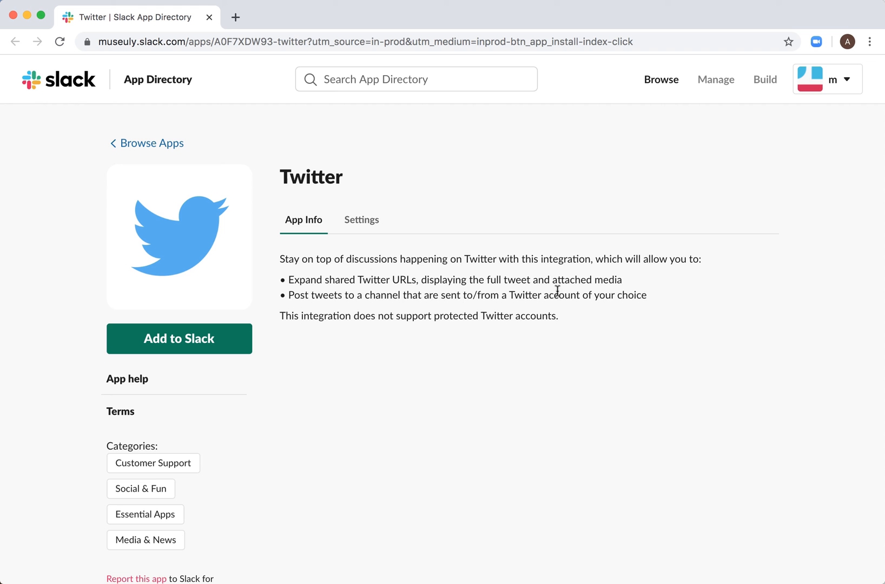
mouse_move(472, 309)
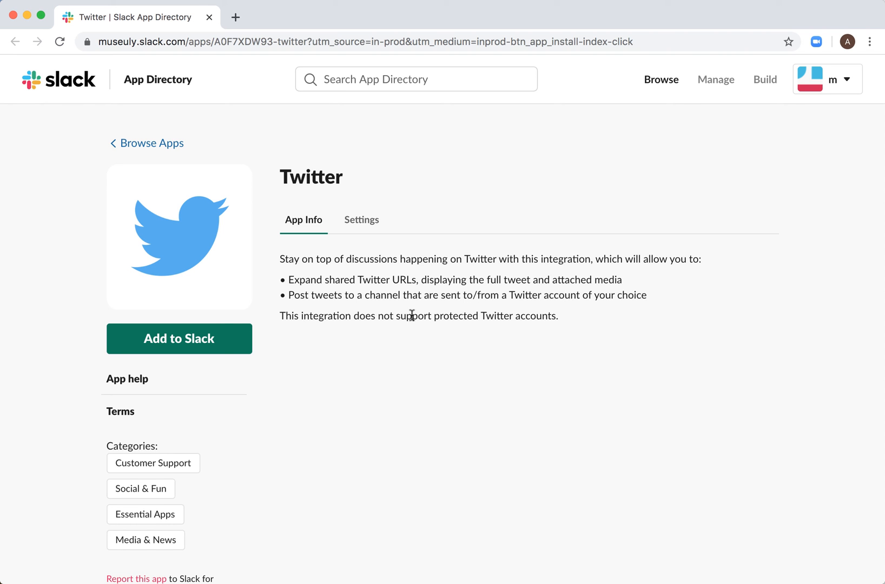
mouse_move(203, 343)
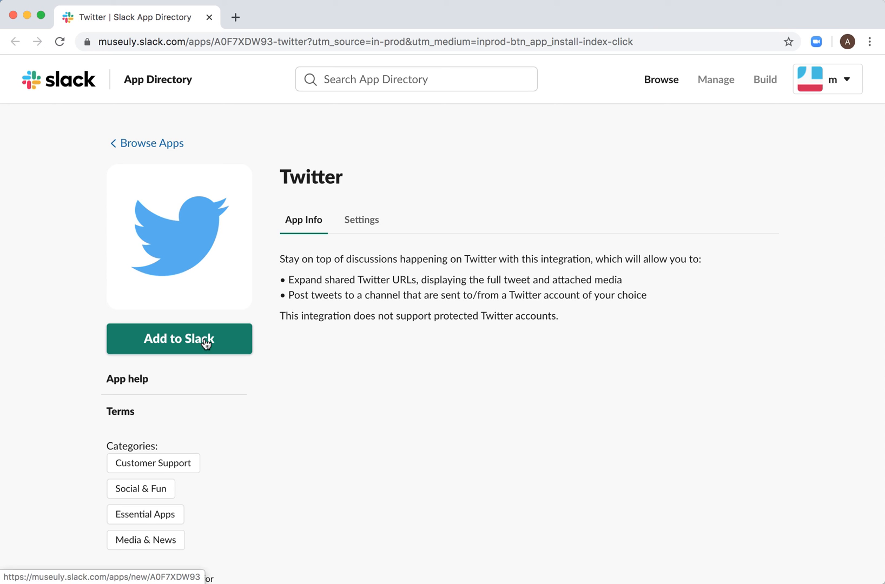
- Add the Twitter app to the Slack workspace
click(178, 339)
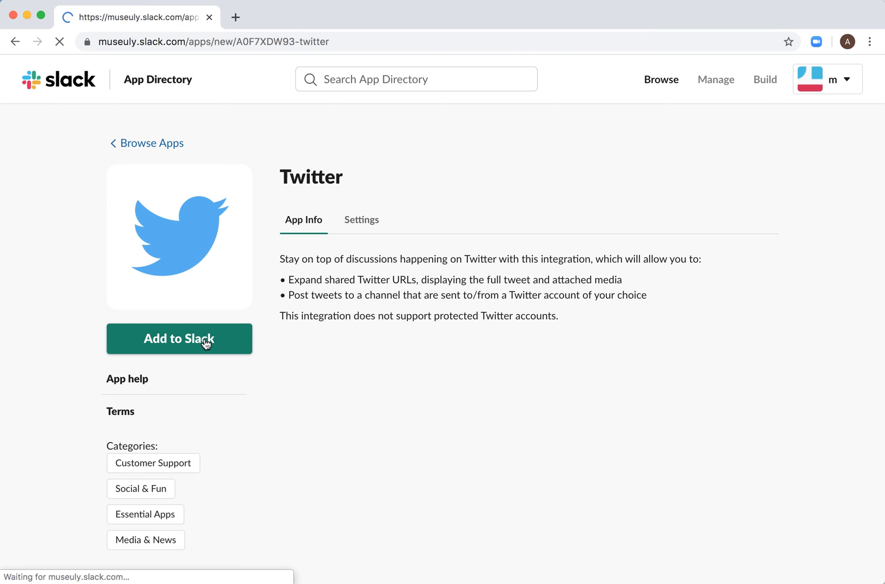
- Add a new Twitter integration so Twitter prompts for account authentication
click(179, 339)
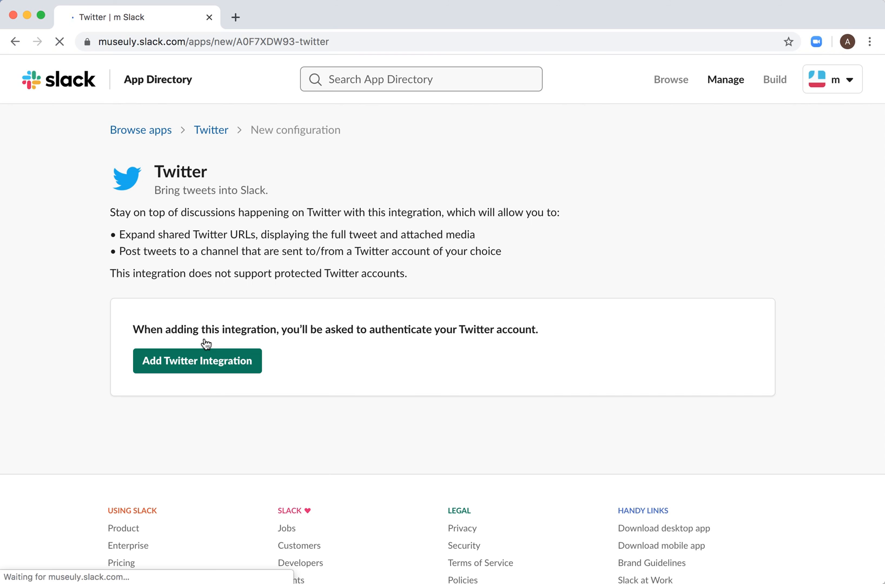
click(197, 360)
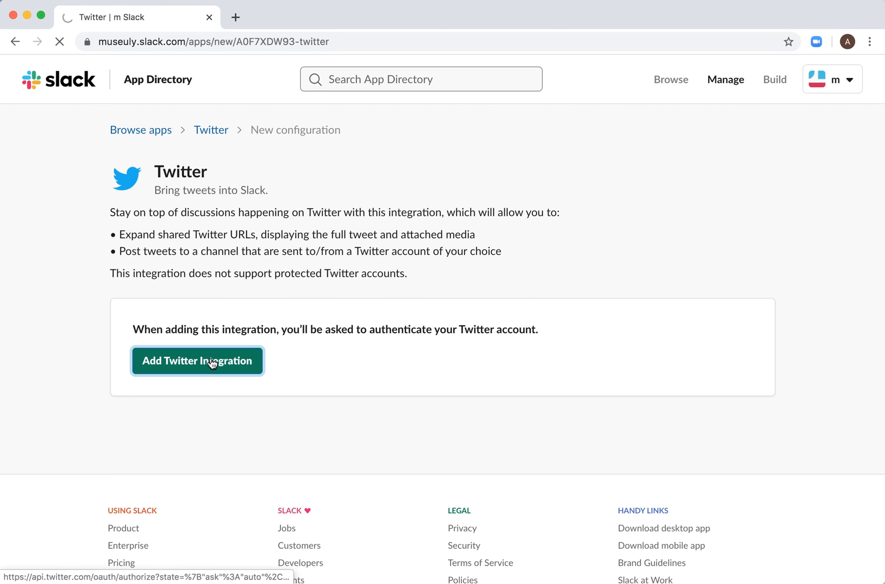
click(197, 360)
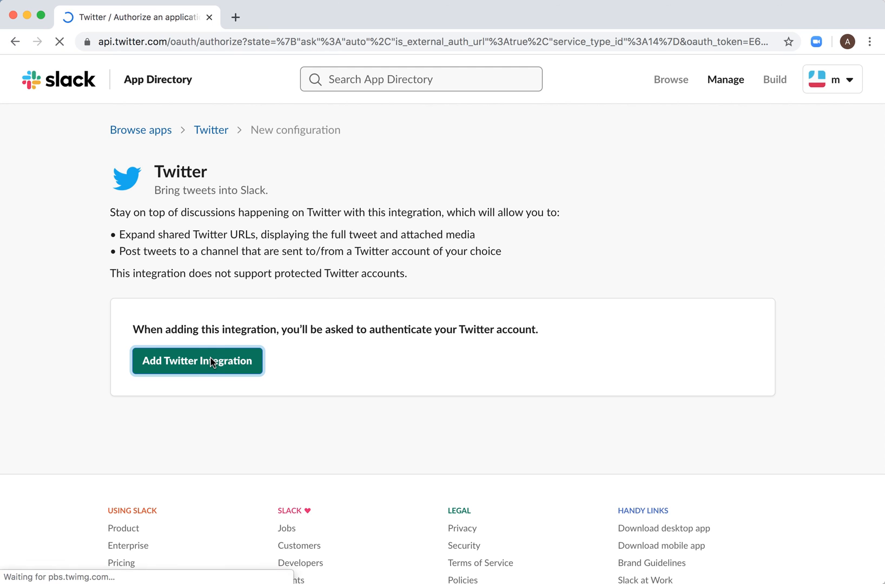
- Authorize Slack to access the Twitter account
click(197, 361)
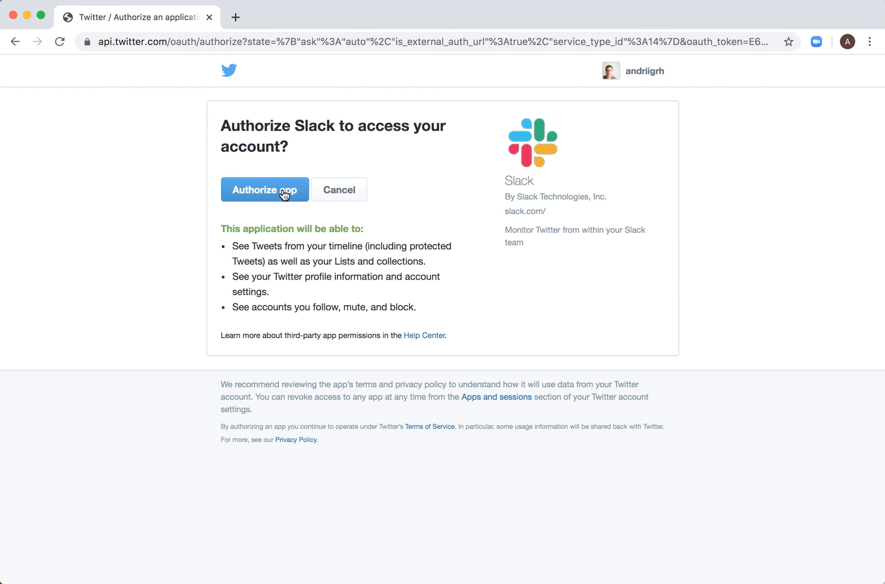
click(264, 190)
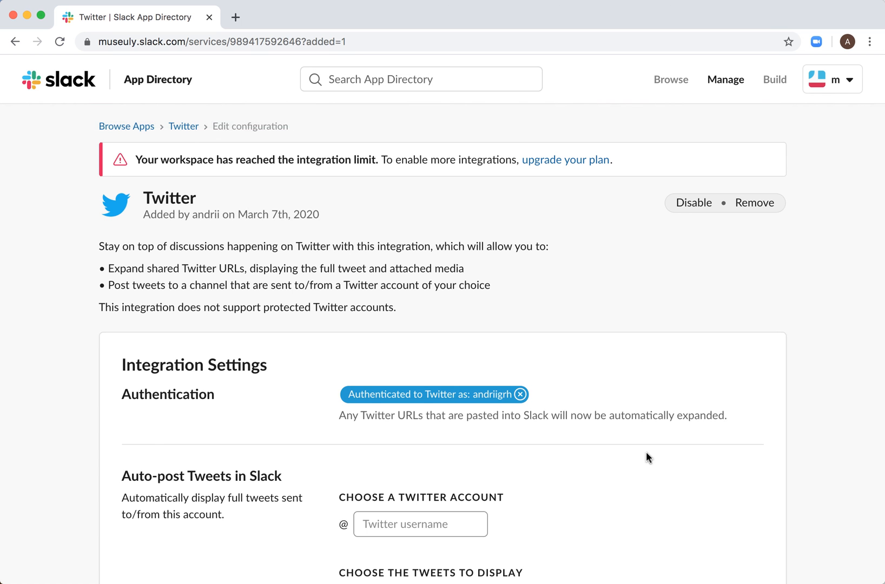
- Review the integration's Auto-post, Post to Channel, and Customize Name and Icon settings
scroll(down, 3)
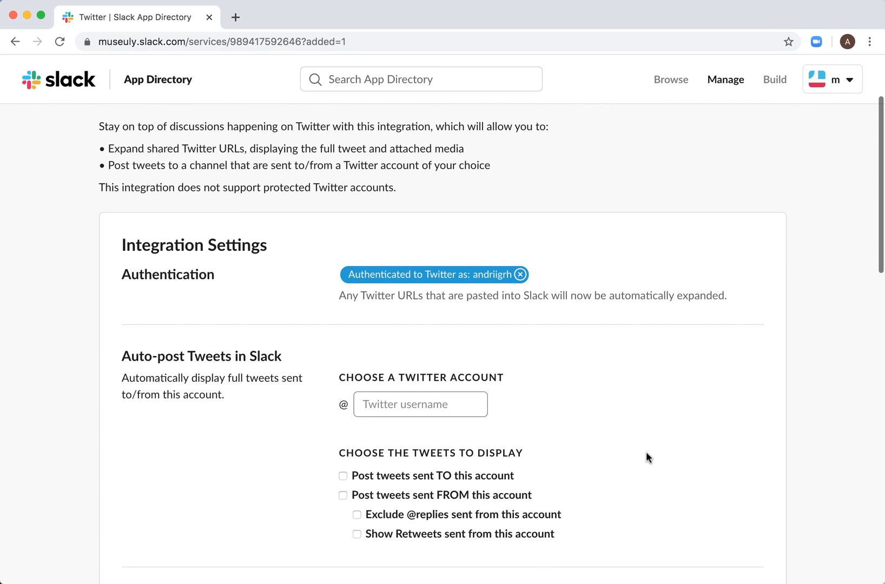
scroll(down, 3)
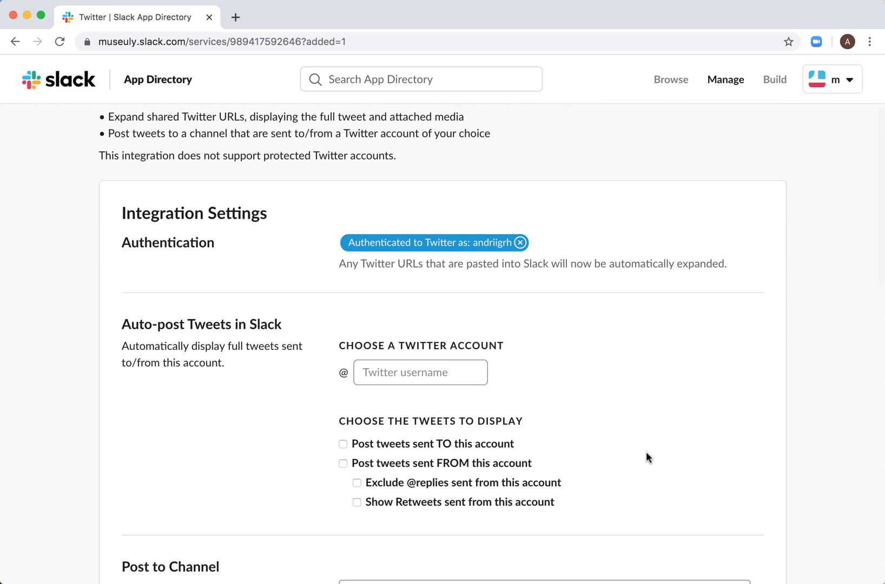
mouse_move(601, 386)
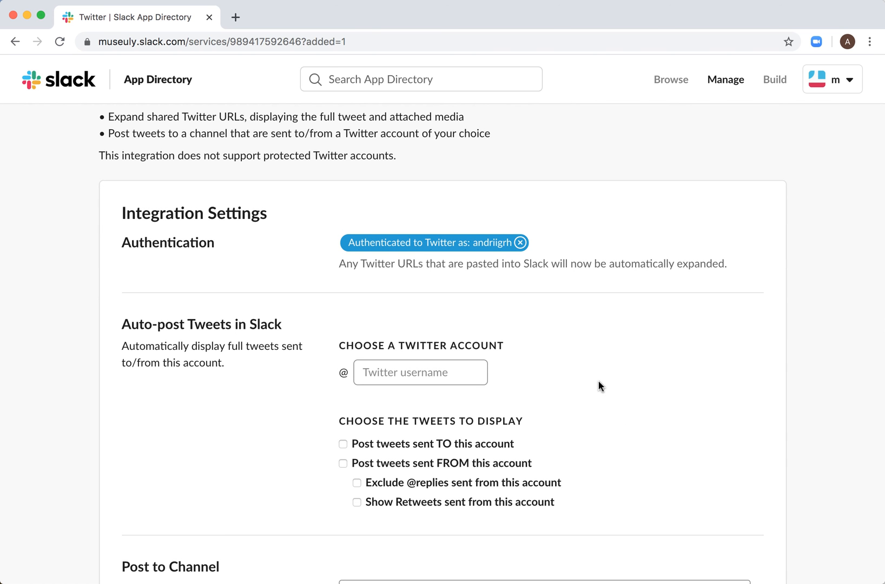
mouse_move(251, 394)
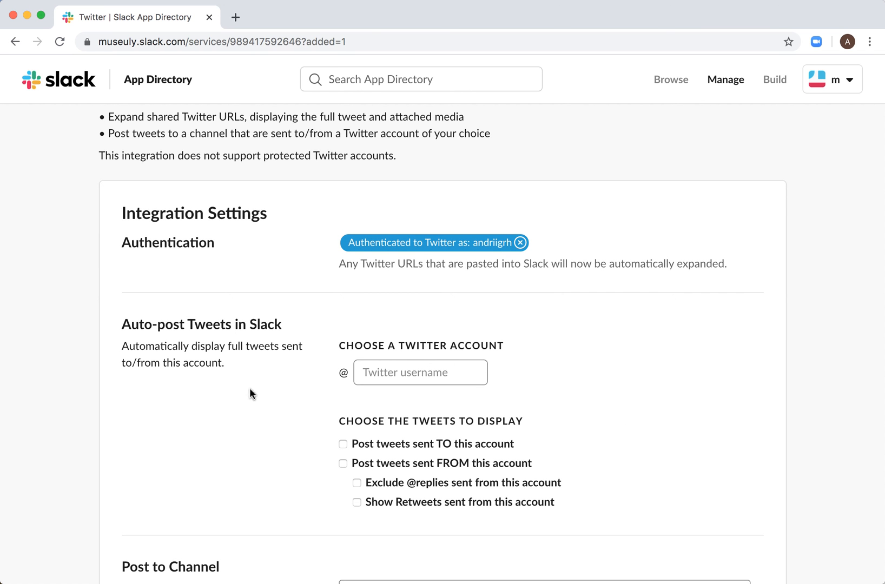
scroll(down, 3)
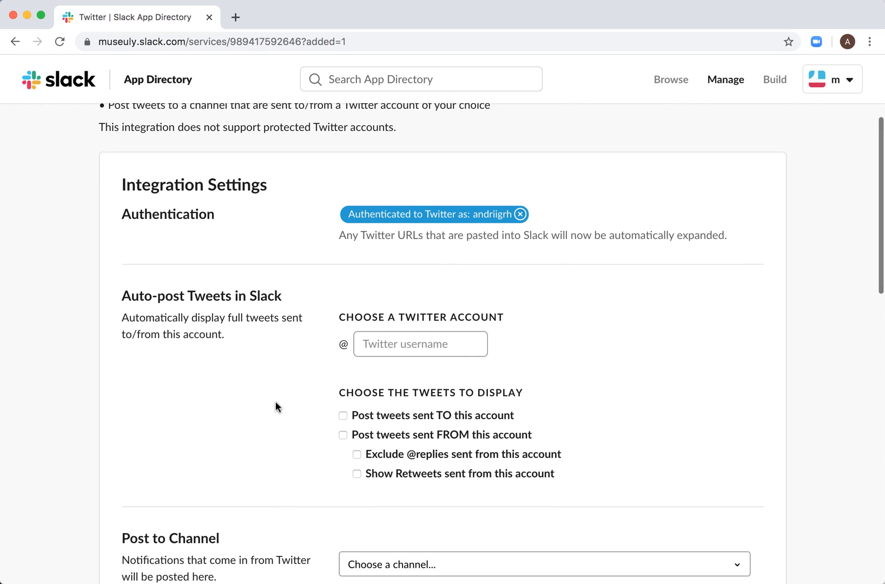
mouse_move(262, 329)
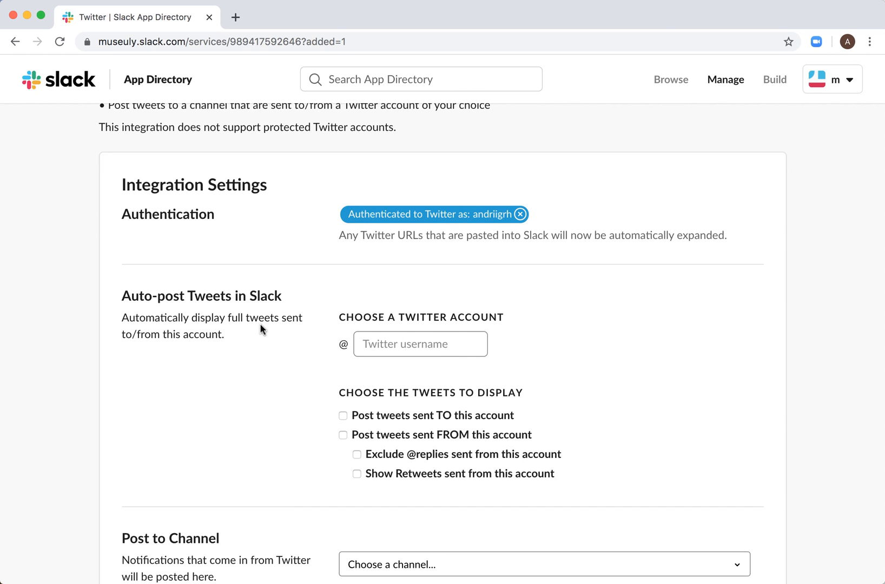
mouse_move(266, 335)
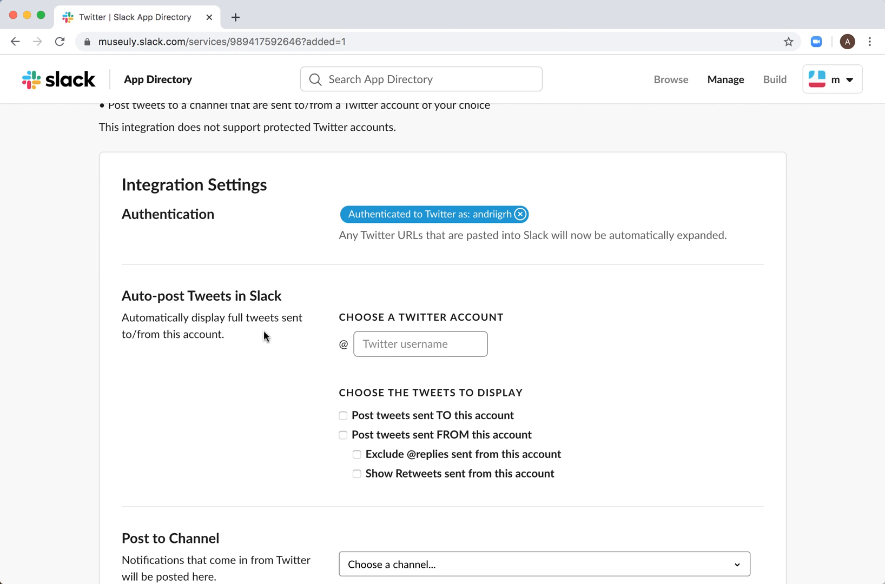
click(420, 344)
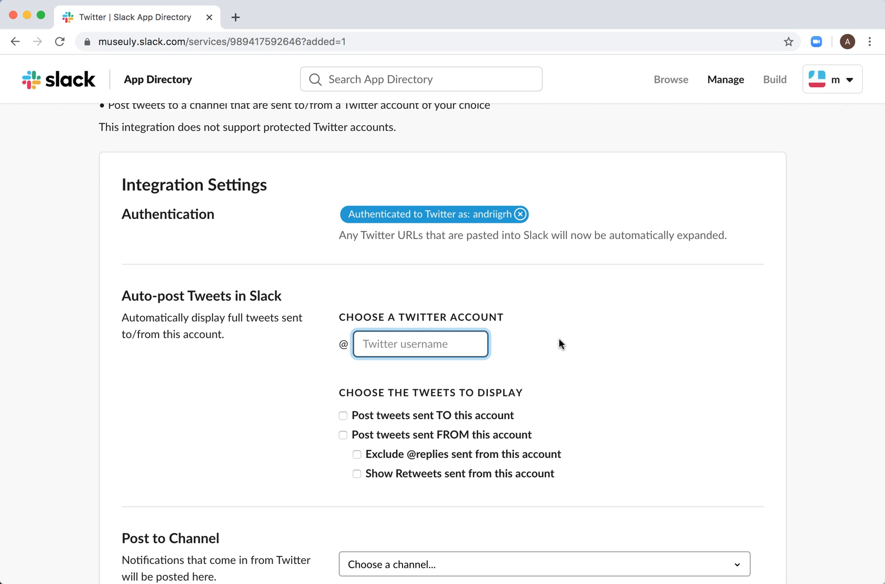
scroll(down, 3)
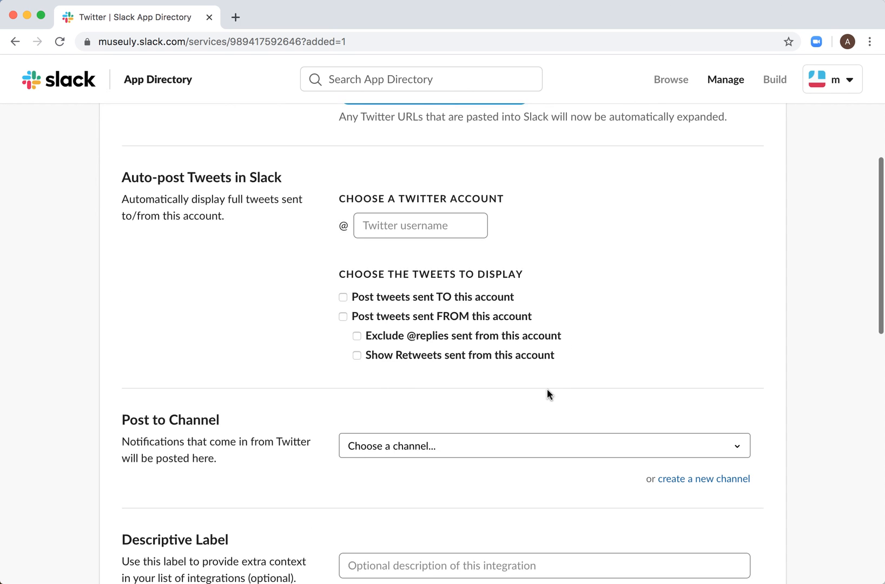
scroll(down, 3)
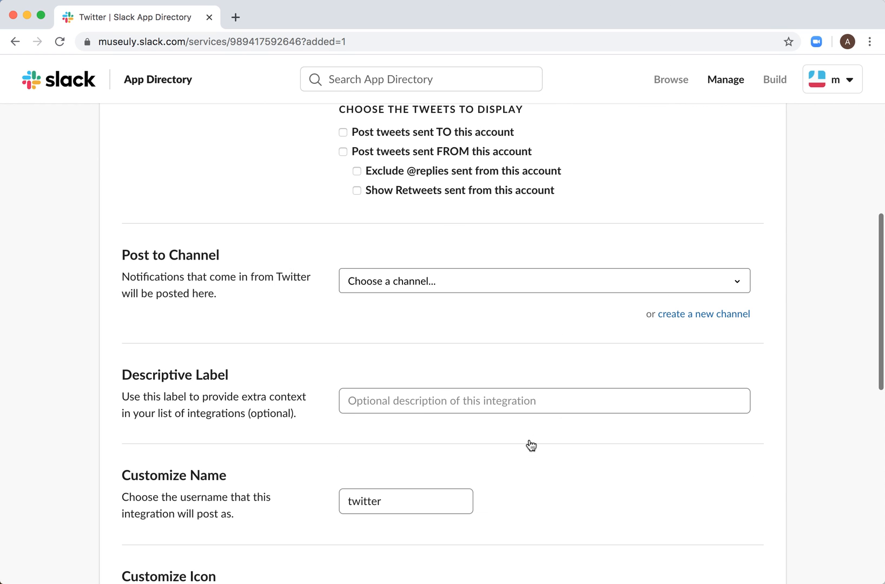
scroll(down, 3)
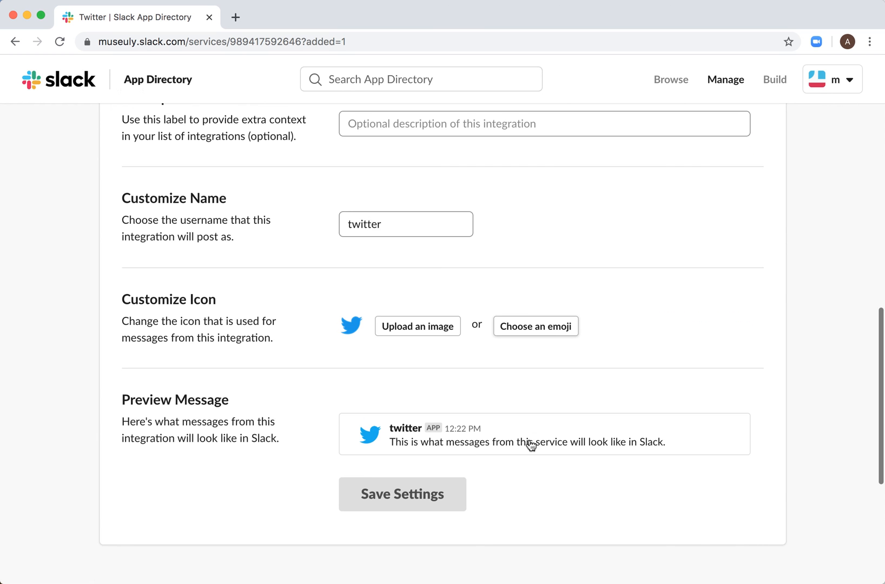
scroll(down, 3)
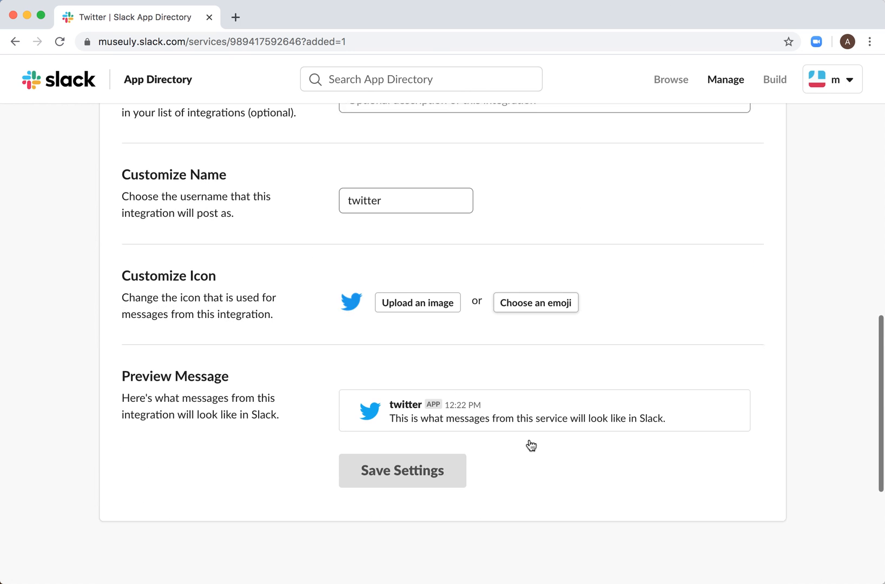
scroll(up, 3)
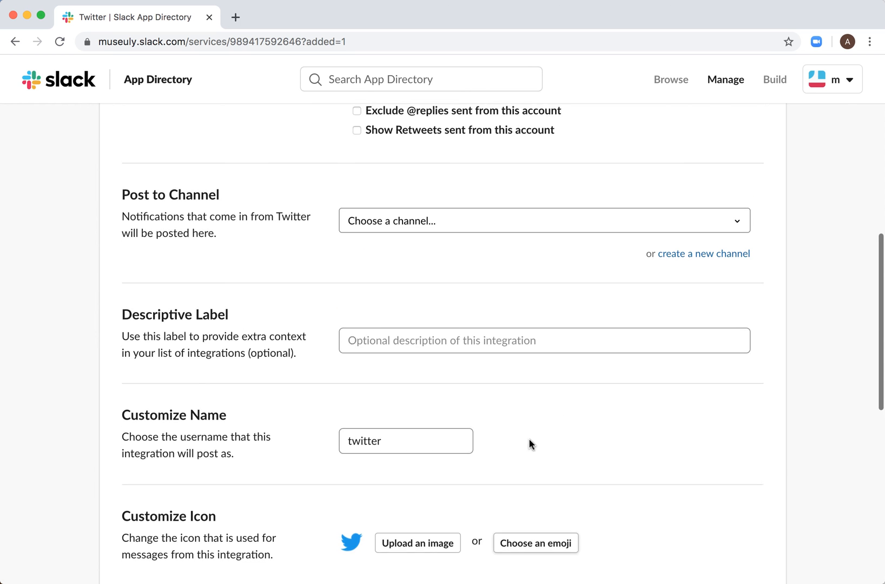
scroll(up, 3)
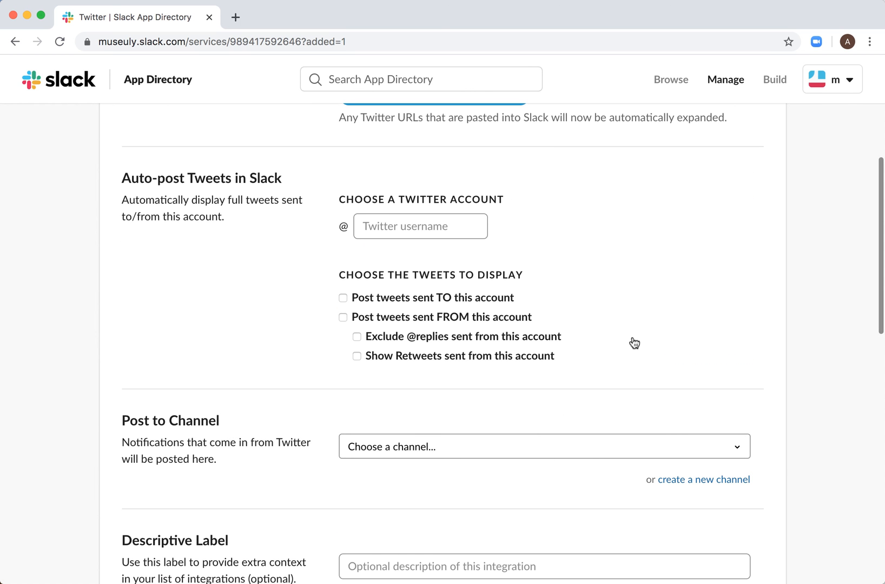
scroll(up, 3)
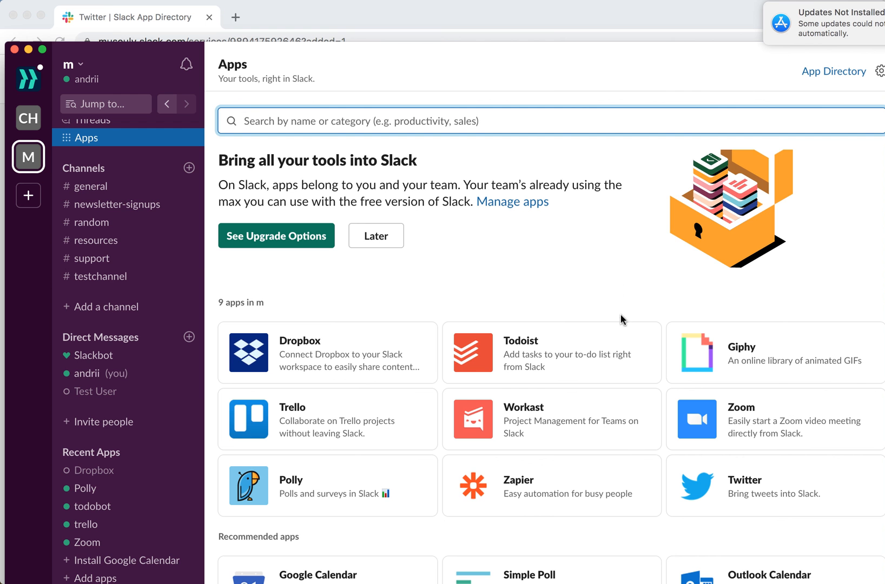
mouse_move(743, 487)
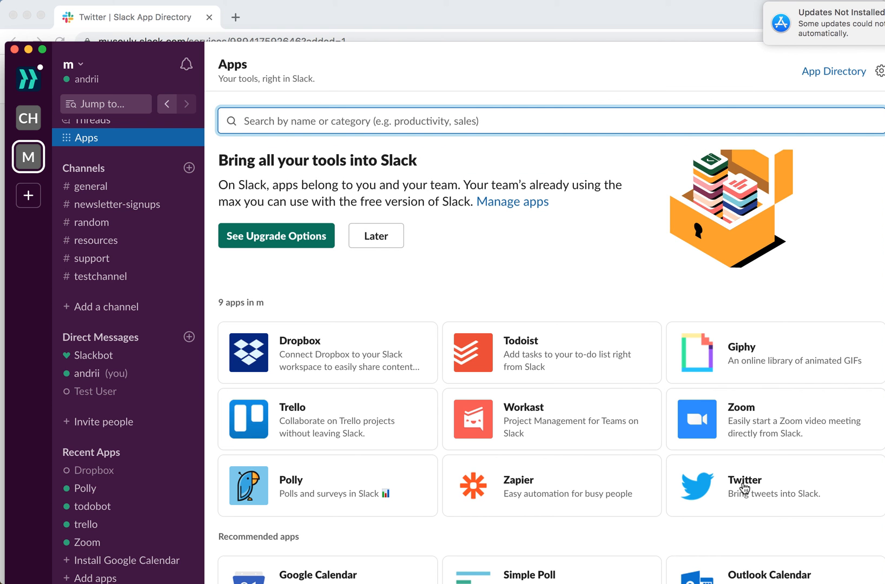
mouse_move(364, 18)
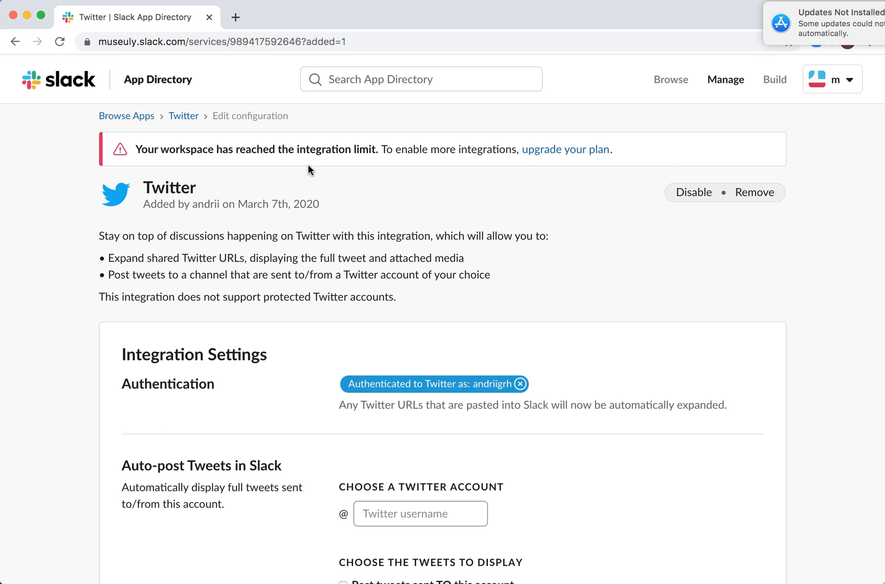
mouse_move(260, 171)
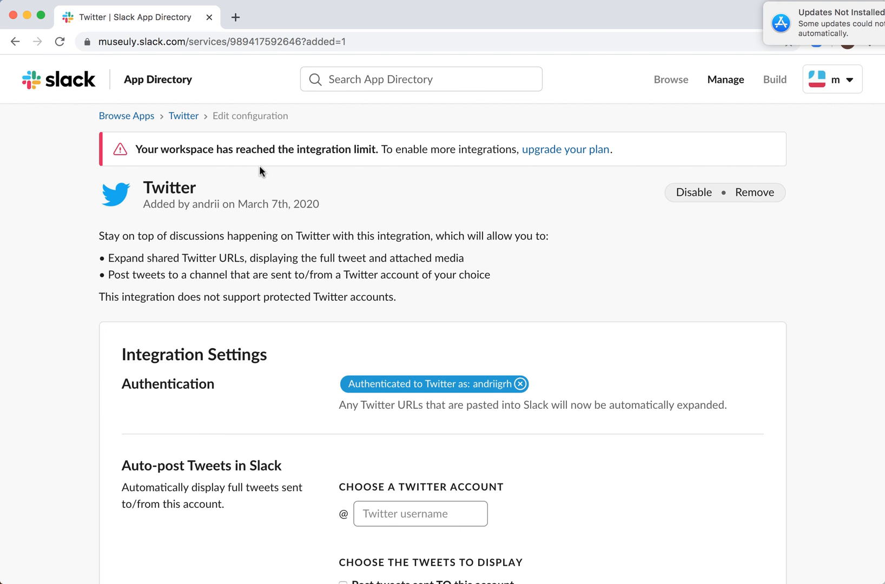
mouse_move(626, 151)
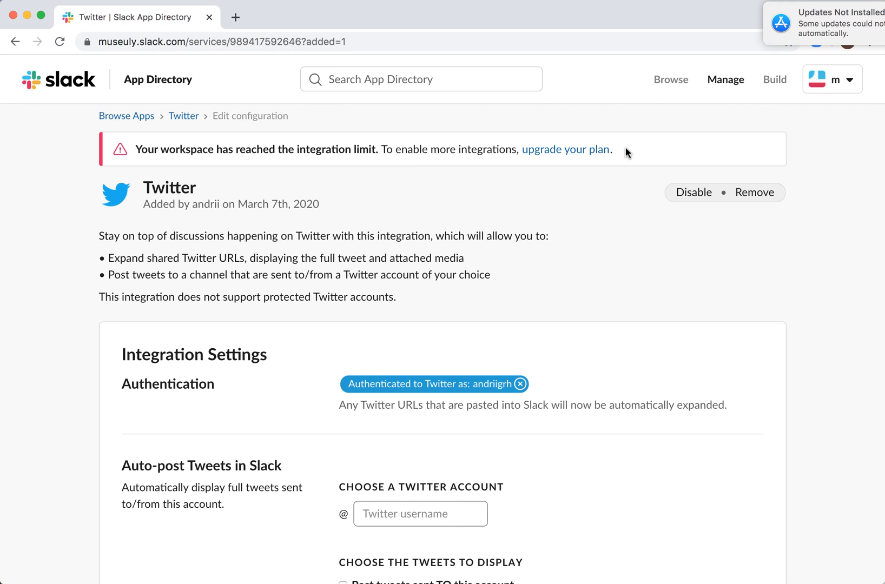
mouse_move(604, 232)
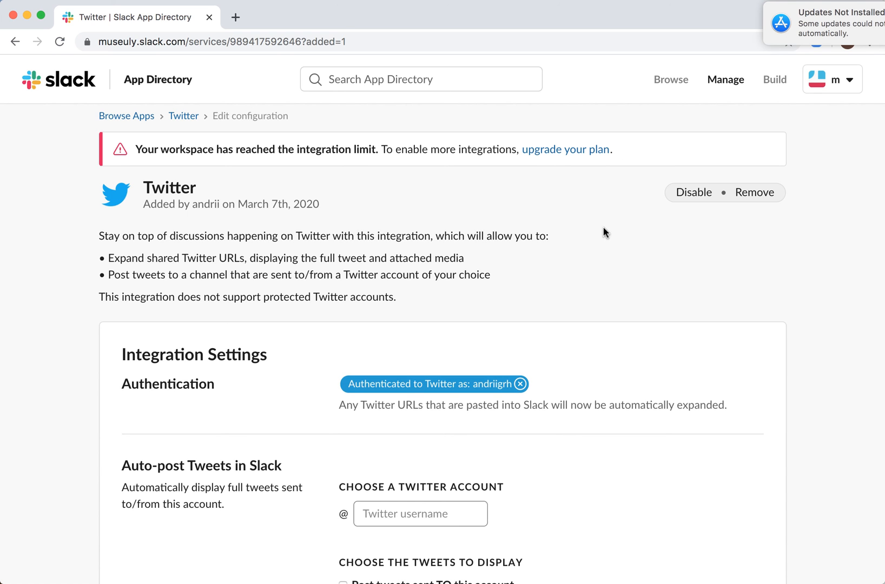